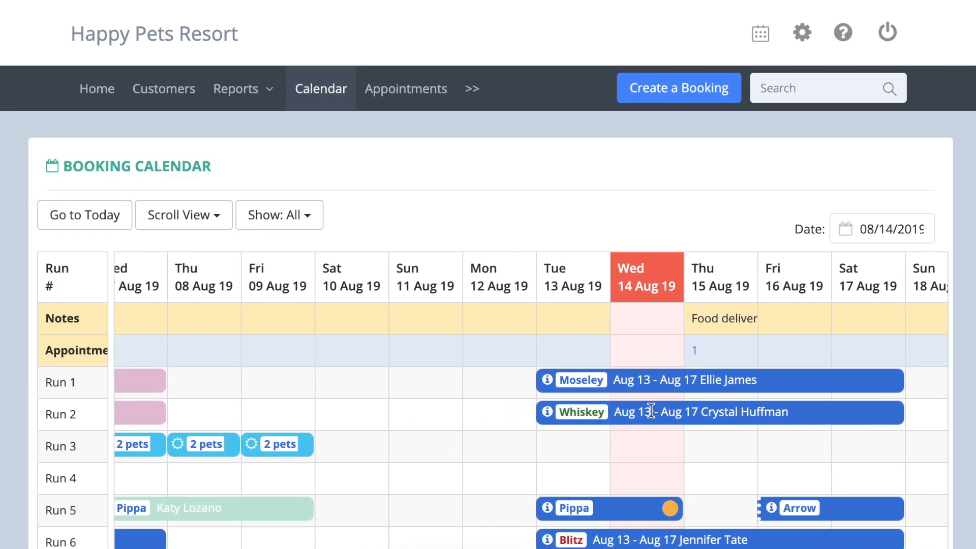
Cycle the calendar through 7 Day View and Compact View, then toggle the axis so runs sit across the top.
click(183, 214)
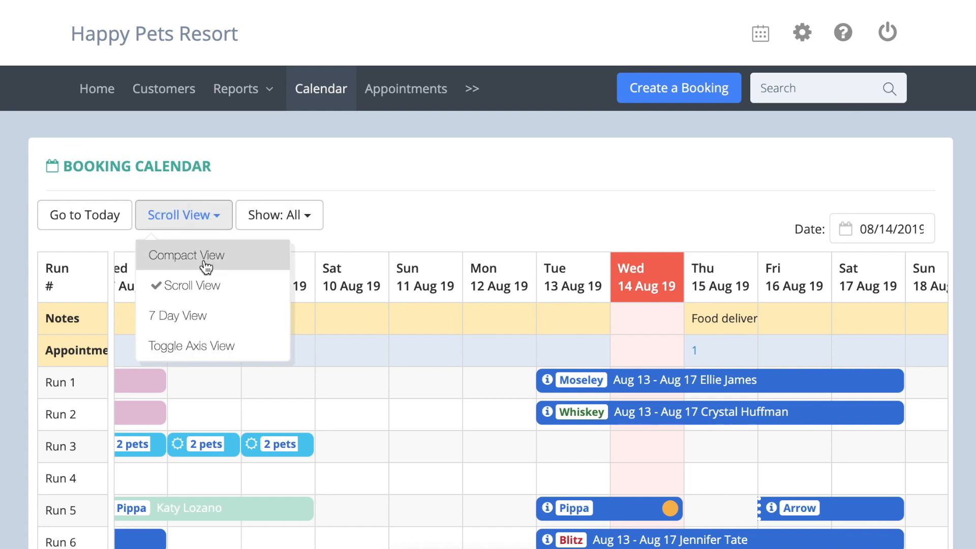
click(185, 256)
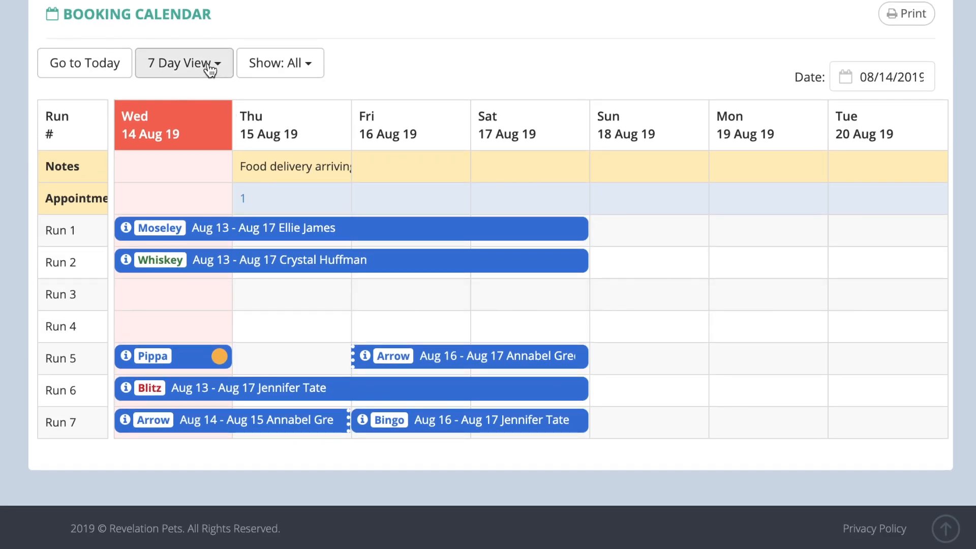
click(184, 62)
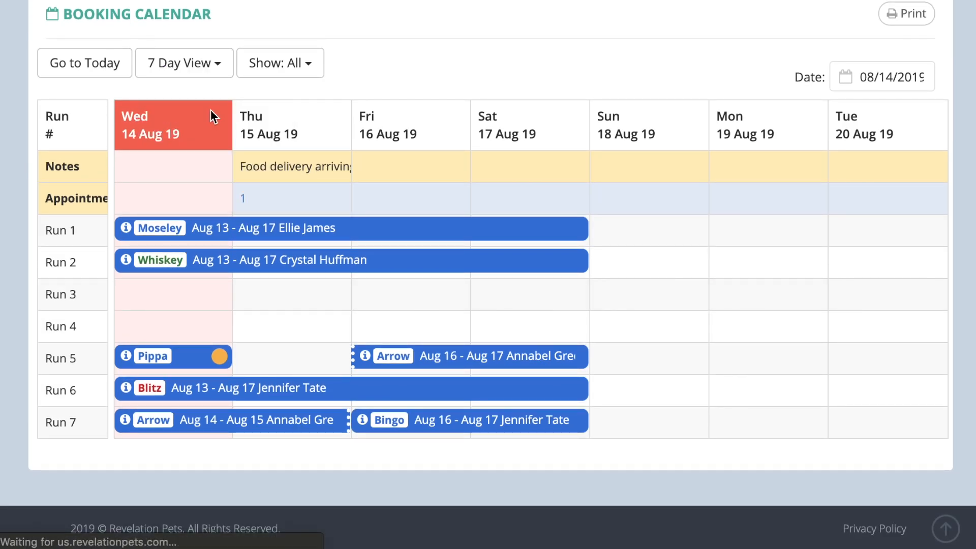
click(184, 62)
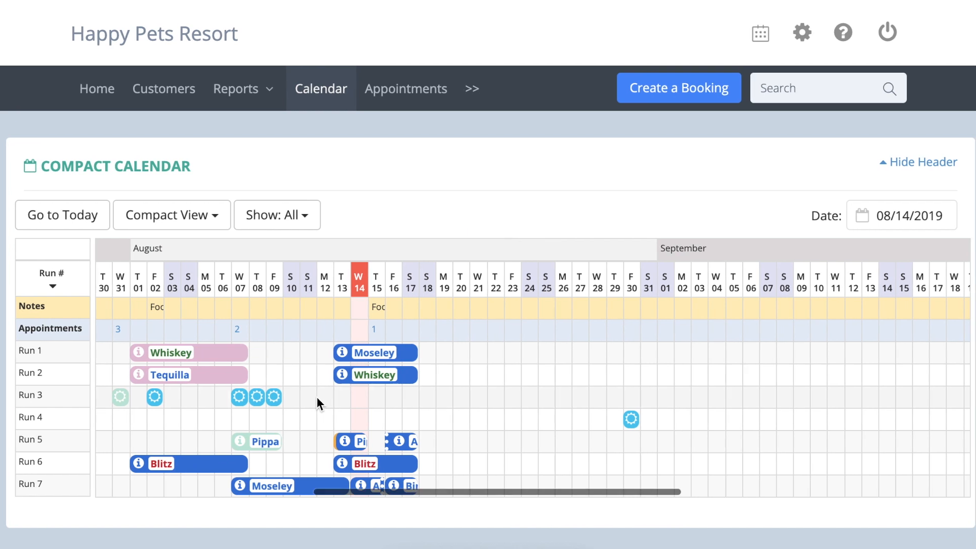
click(172, 214)
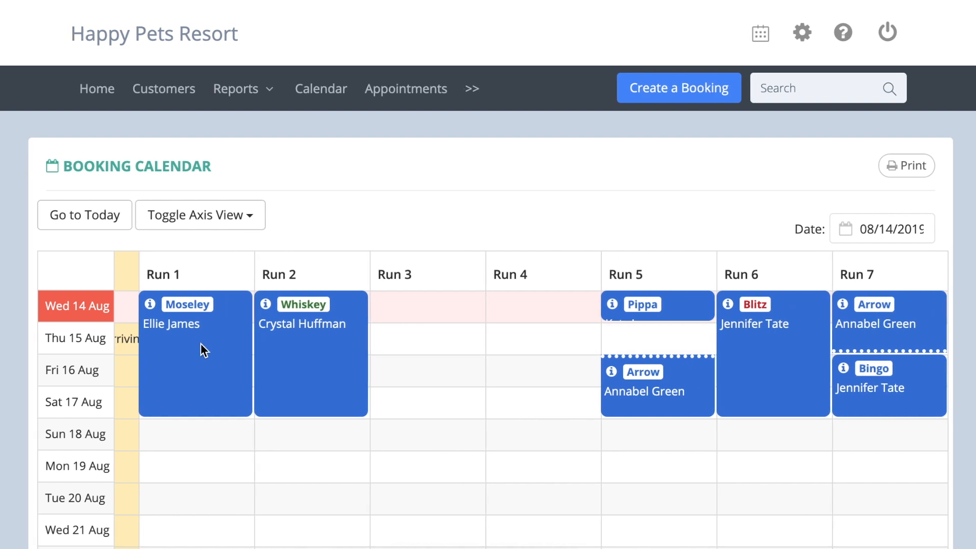
mouse_move(428, 372)
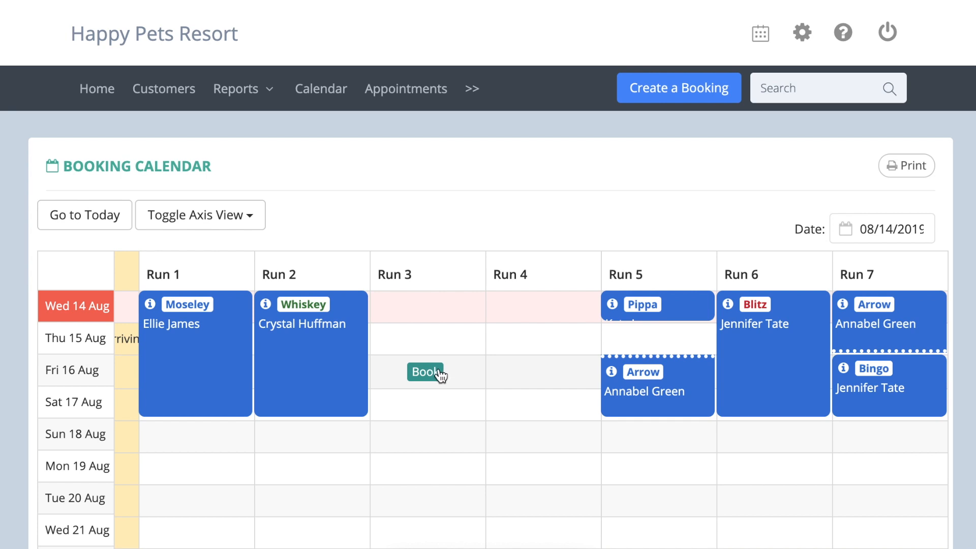
Start a new booking from the Run 3 / Fri 16 Aug cell and look over the form.
click(424, 372)
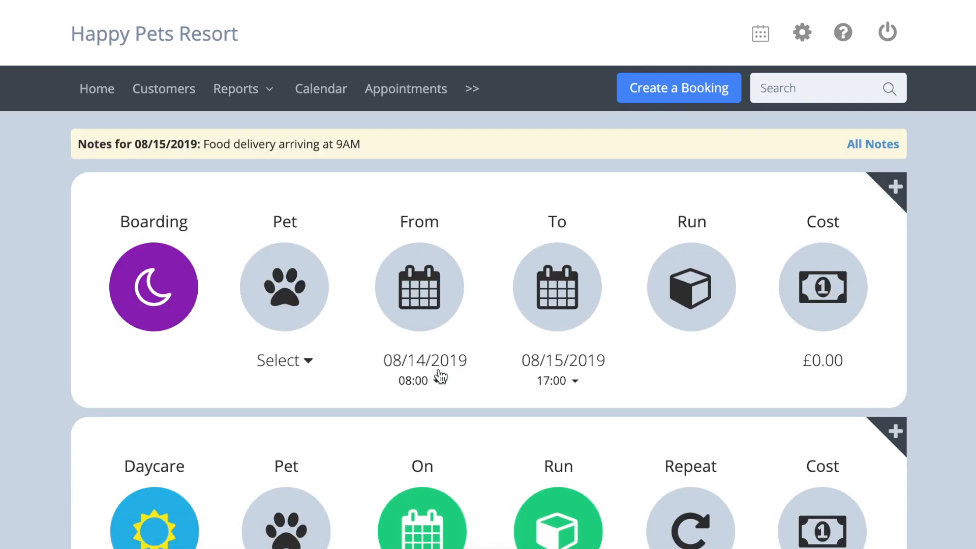
scroll(down, 3)
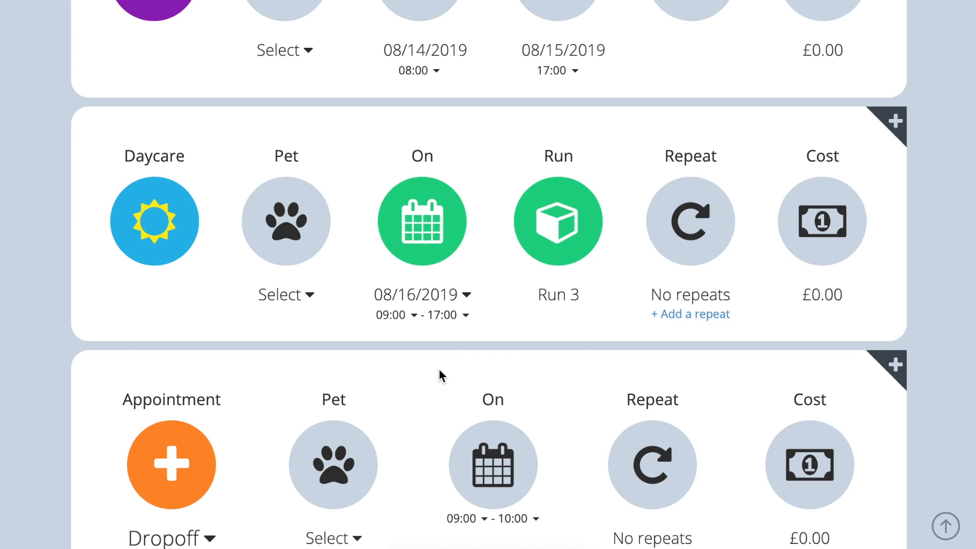
scroll(up, 3)
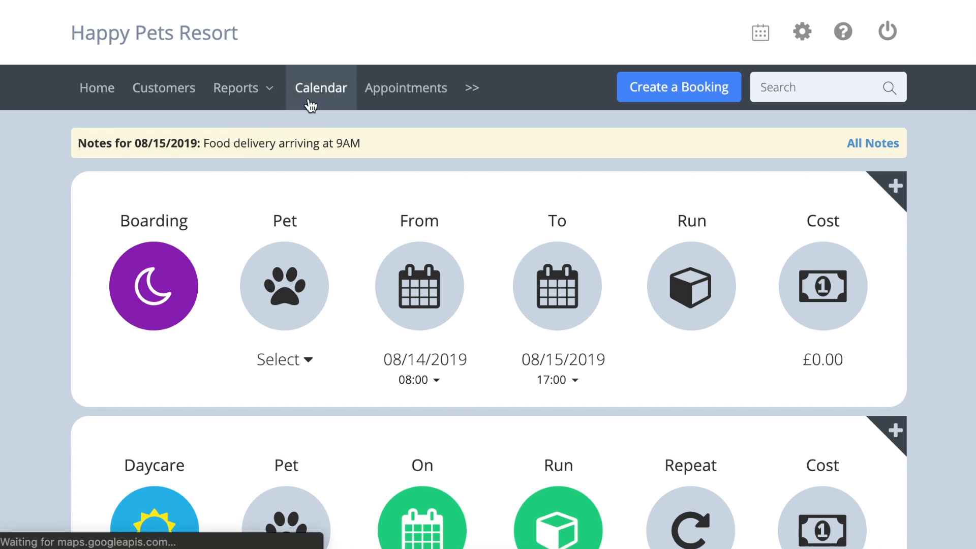
Drag Blitz's booking into Run 7 from Sun 18 Aug, confirm the new dates, then view Moseley's booking details.
click(320, 87)
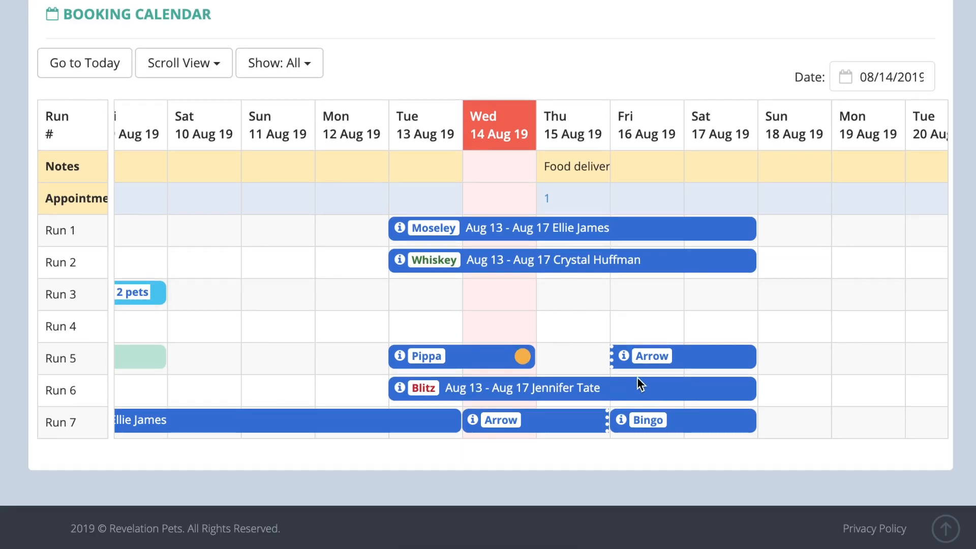
mouse_move(463, 388)
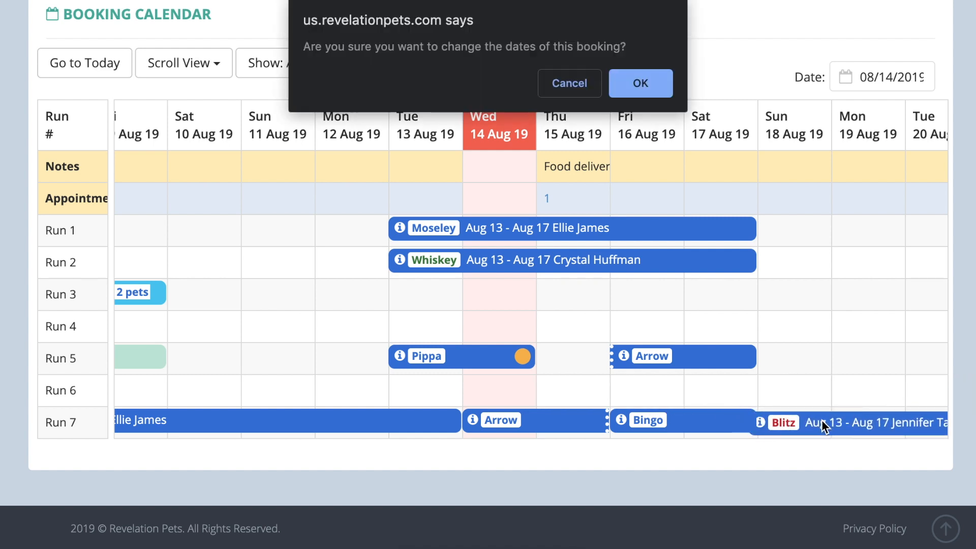
click(639, 83)
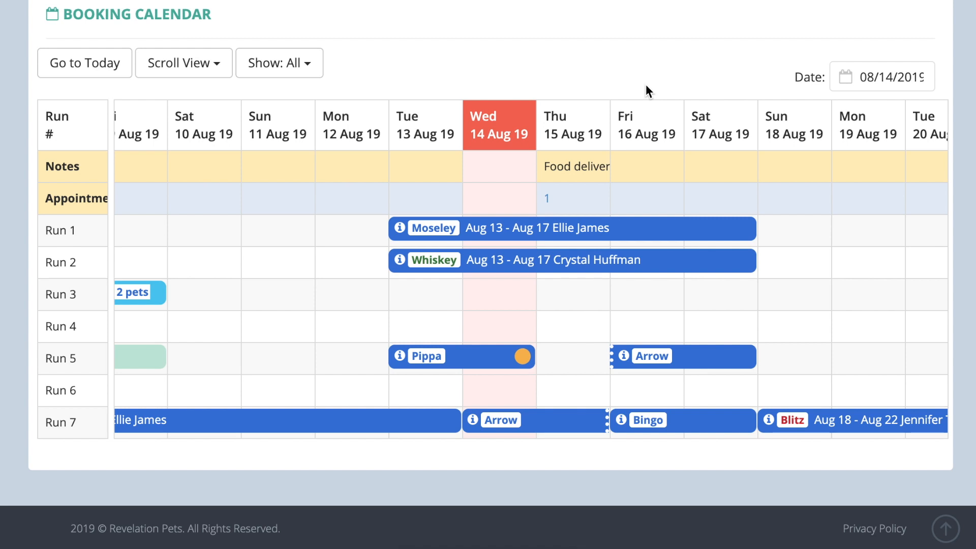
mouse_move(387, 201)
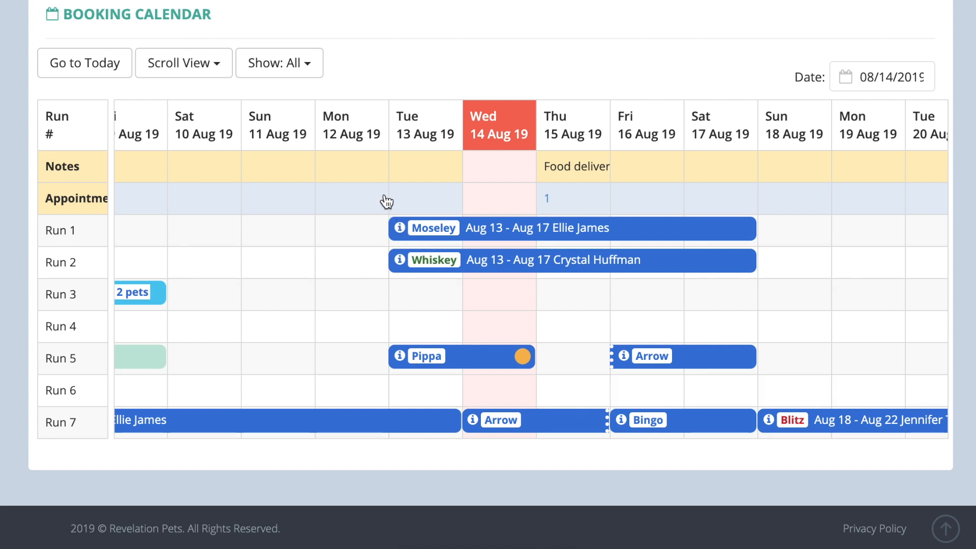
click(399, 227)
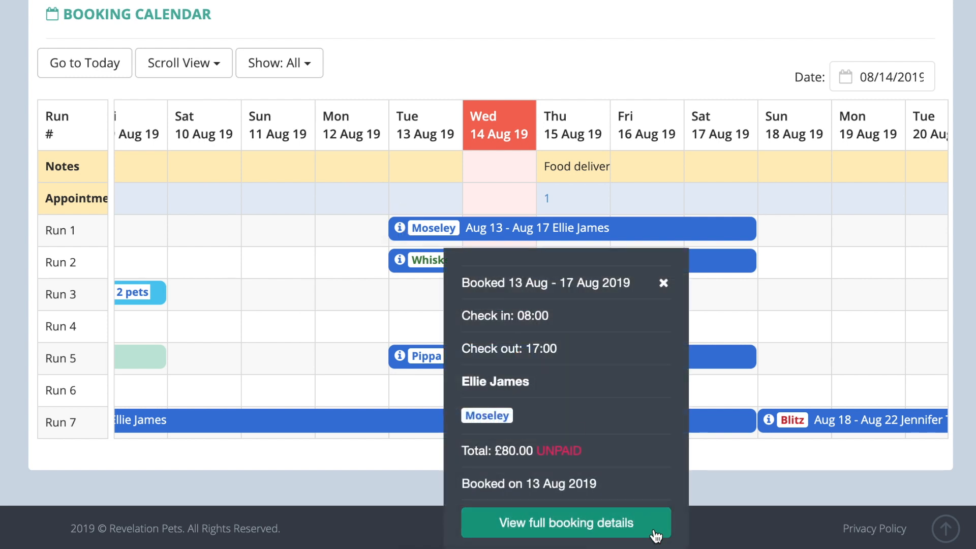
click(564, 522)
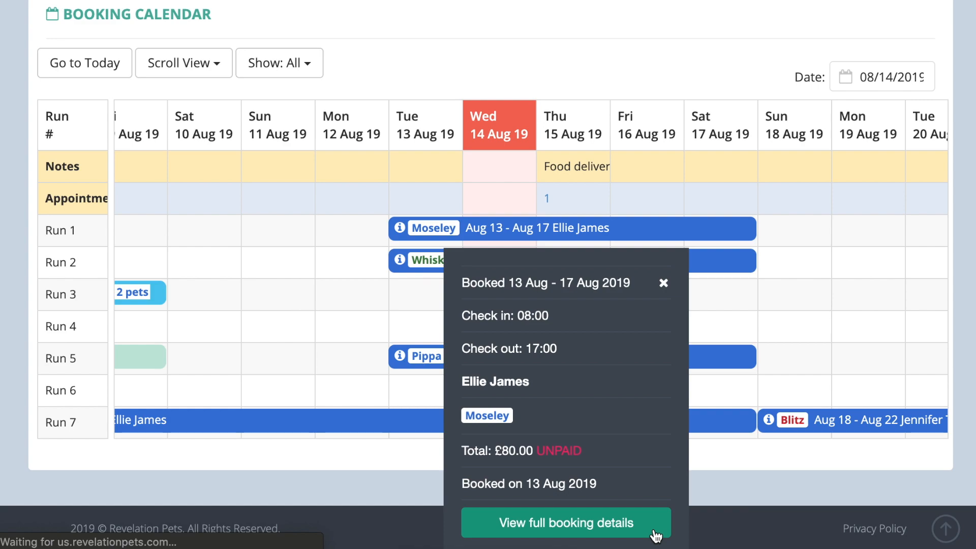
click(564, 523)
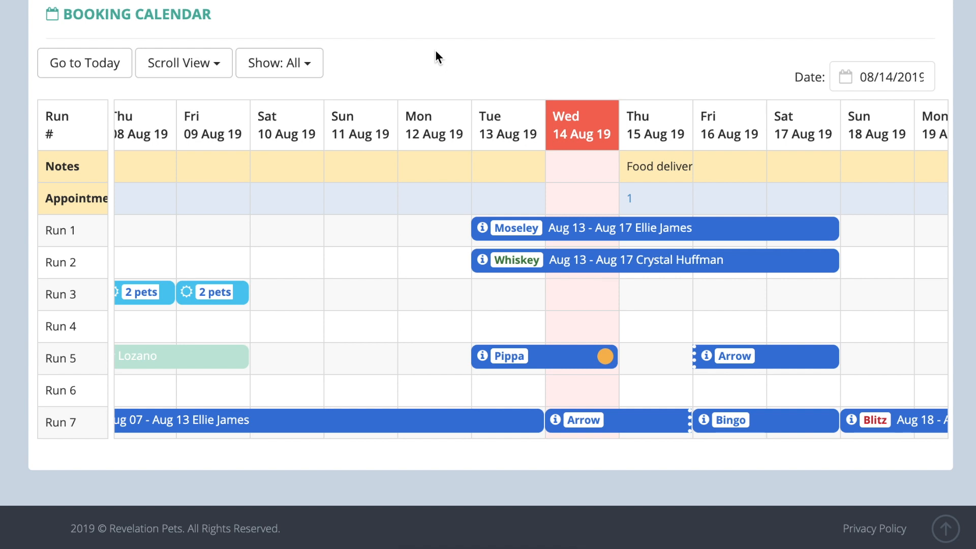
mouse_move(800, 266)
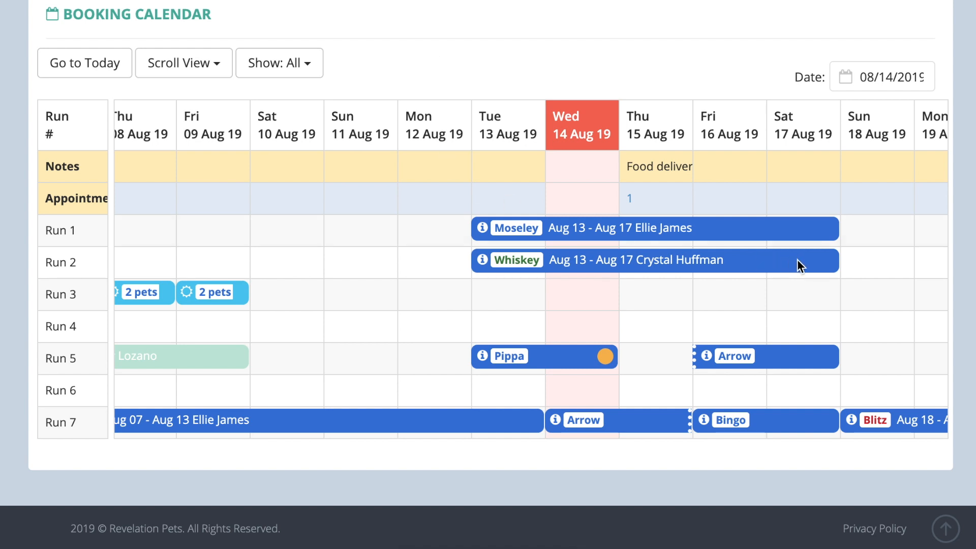
Tag Whiskey's Run 2 booking with a colour from the palette, settling on red.
click(825, 261)
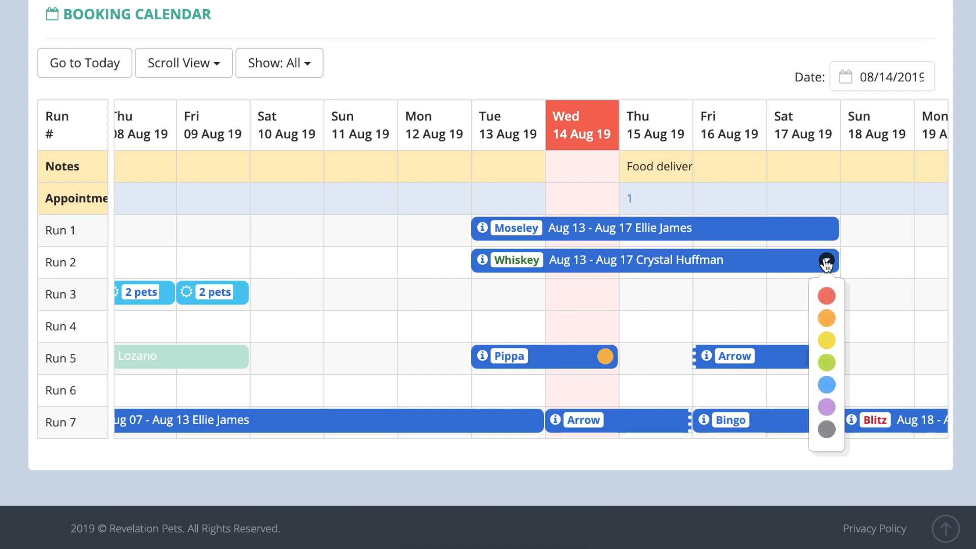
mouse_move(836, 365)
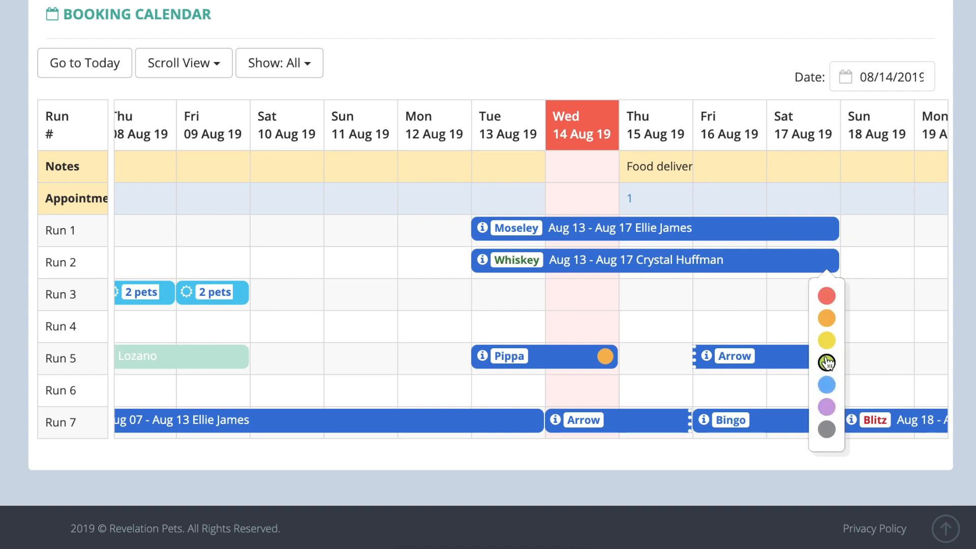
click(826, 296)
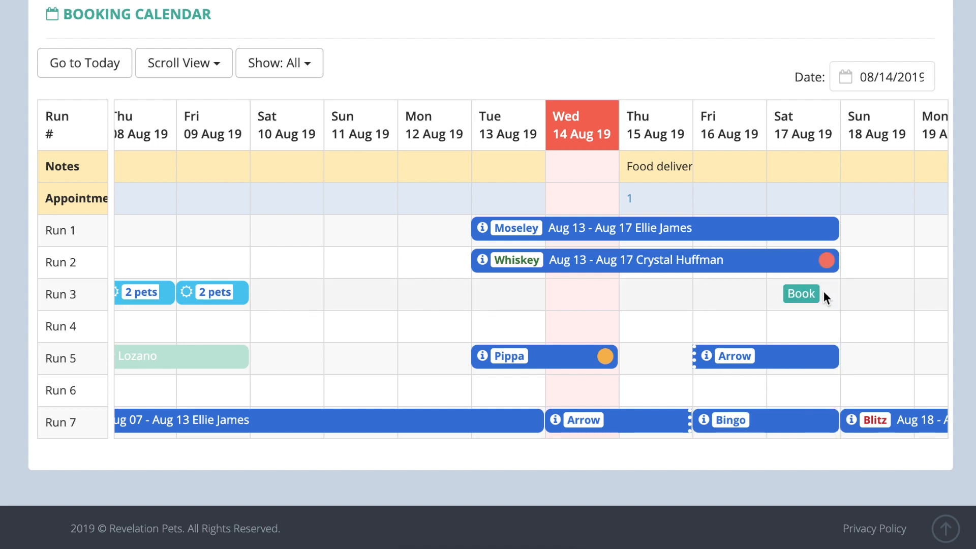
click(829, 260)
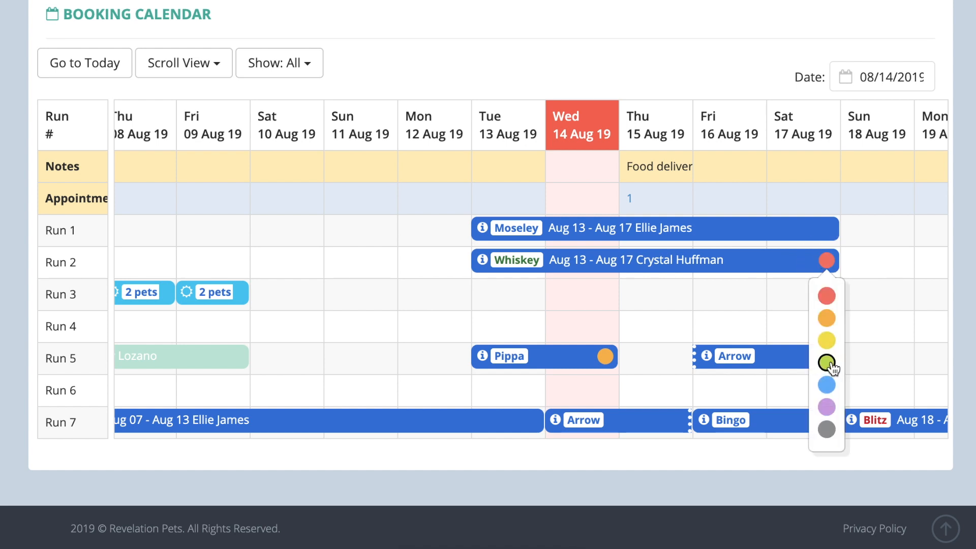
click(827, 362)
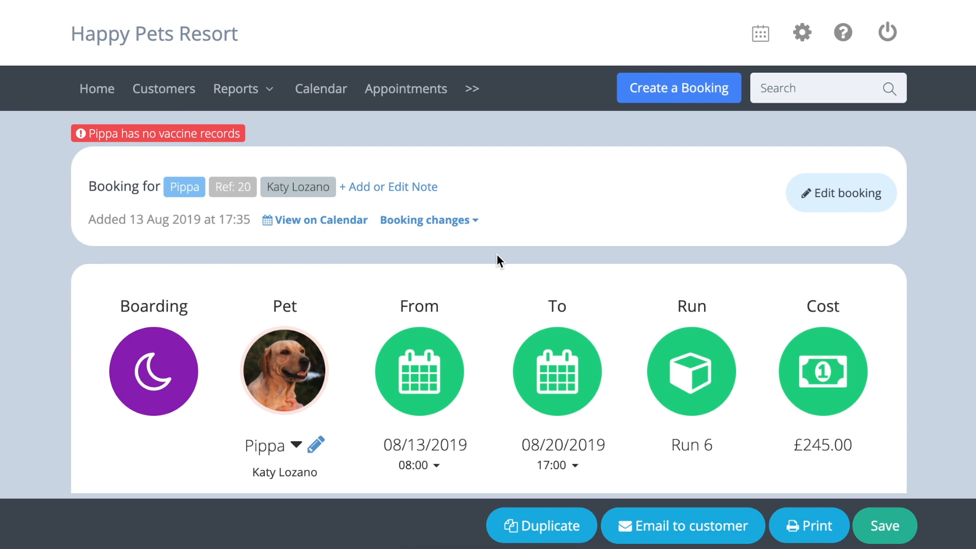
mouse_move(417, 193)
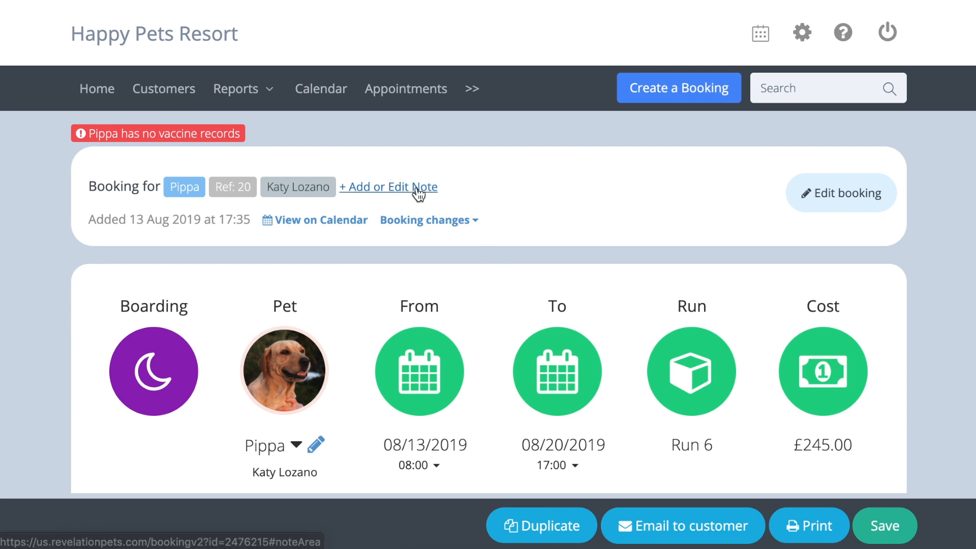
Enter 'First time customer.' as Pippa's booking note and save it.
click(388, 187)
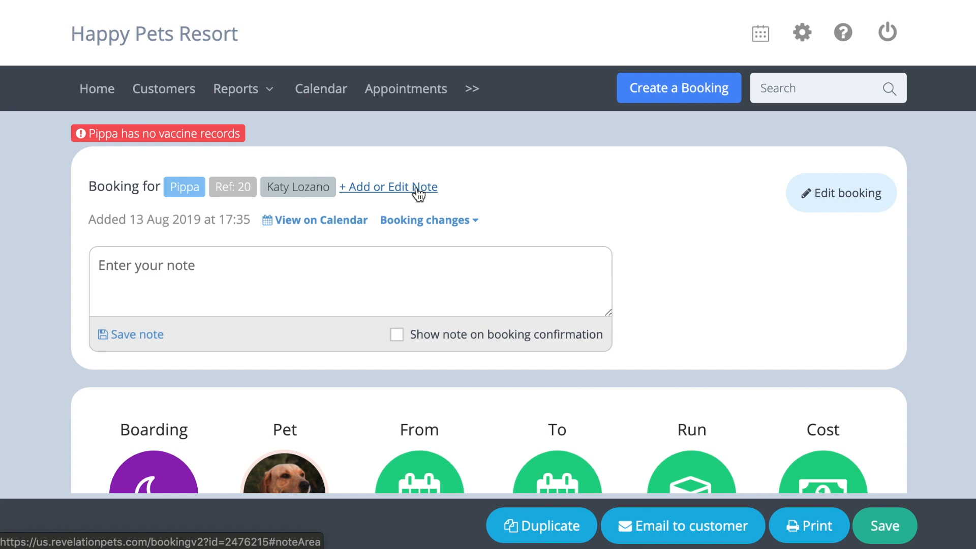
text(Firs)
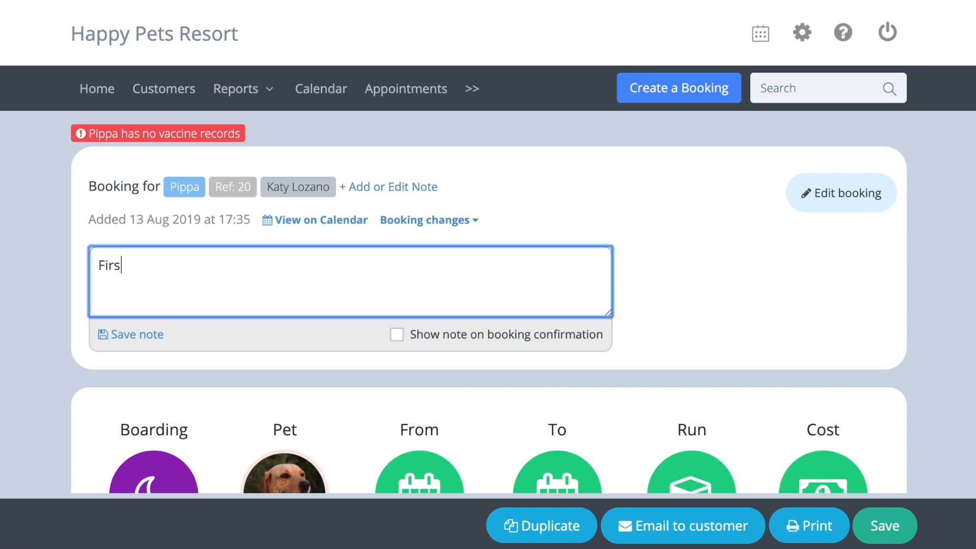
text(t time customer.)
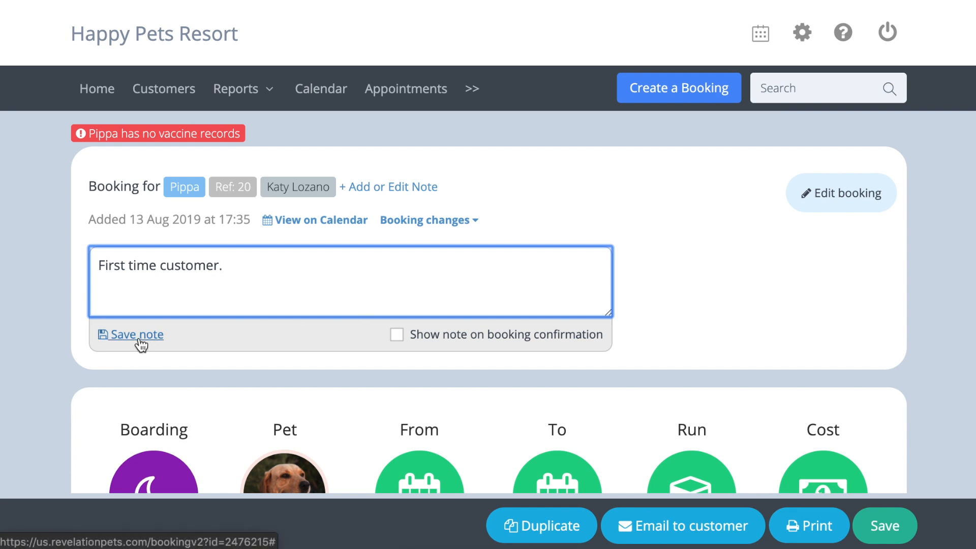
mouse_move(442, 336)
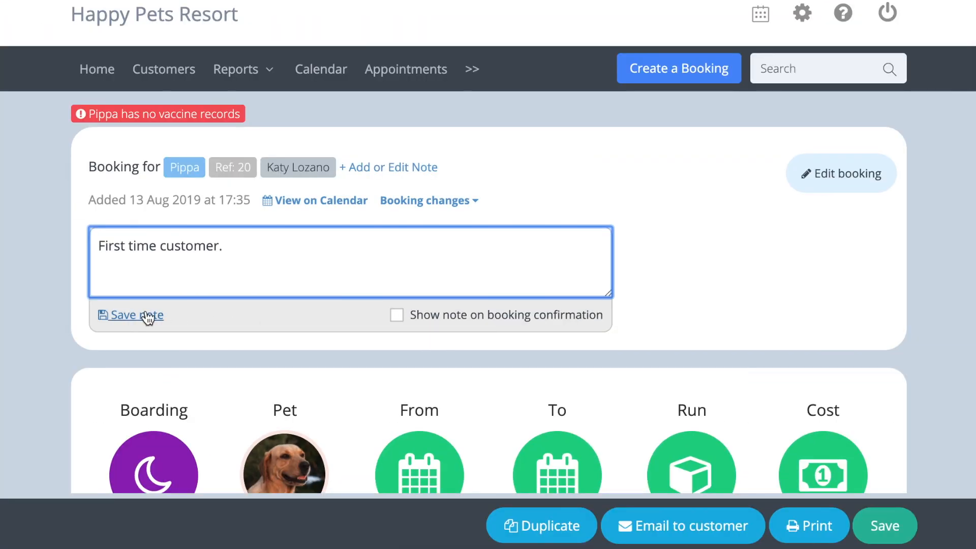
click(135, 315)
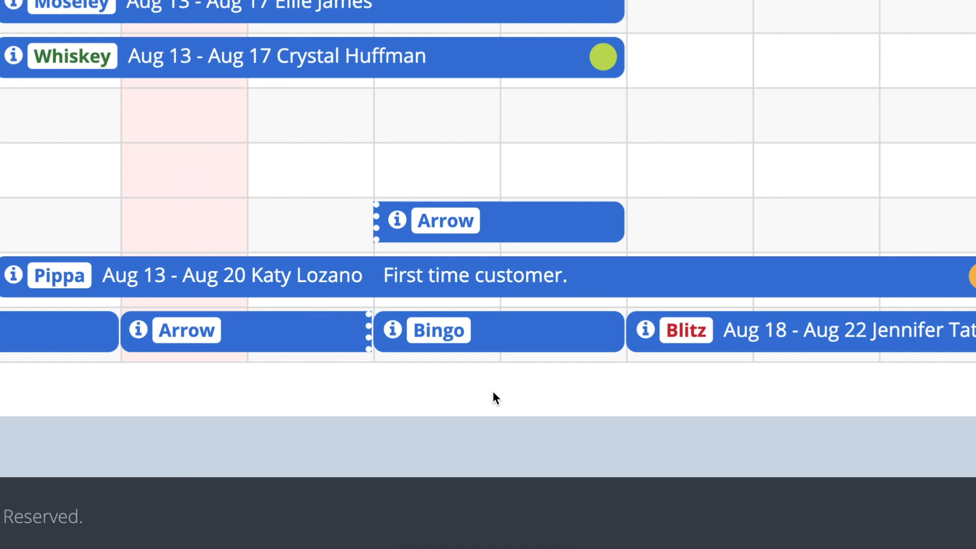
Scroll the calendar back to the bookings starting 1 Aug 2019.
scroll(up, 3)
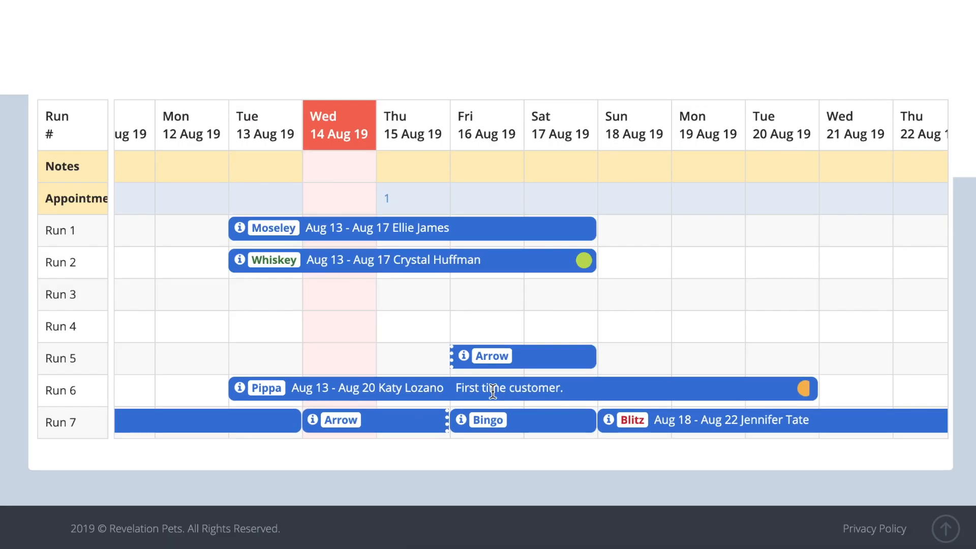
scroll(up, 3)
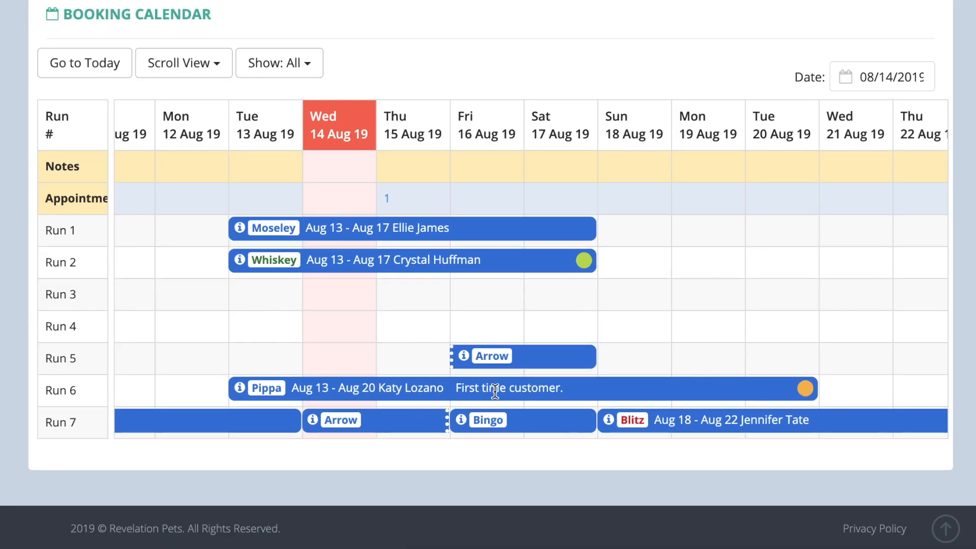
scroll(left, 3)
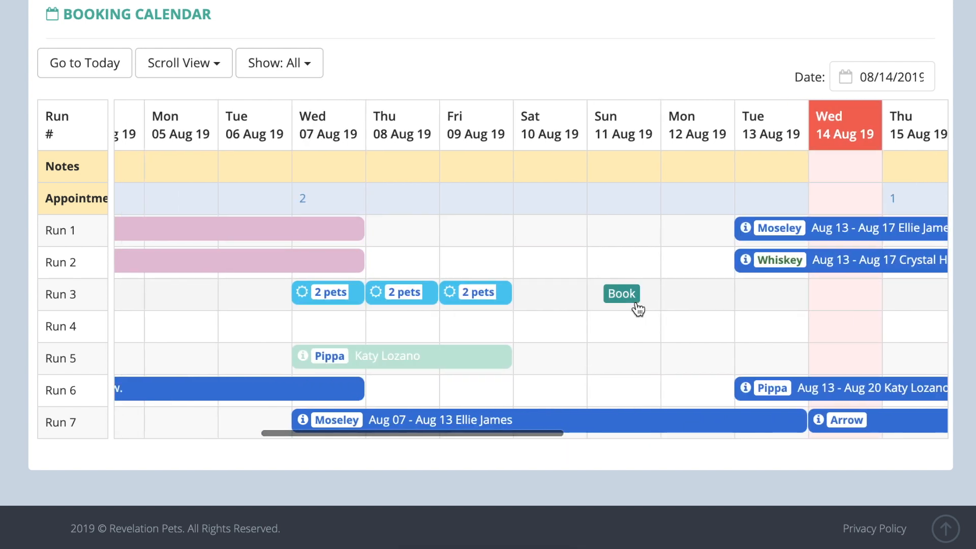
scroll(left, 3)
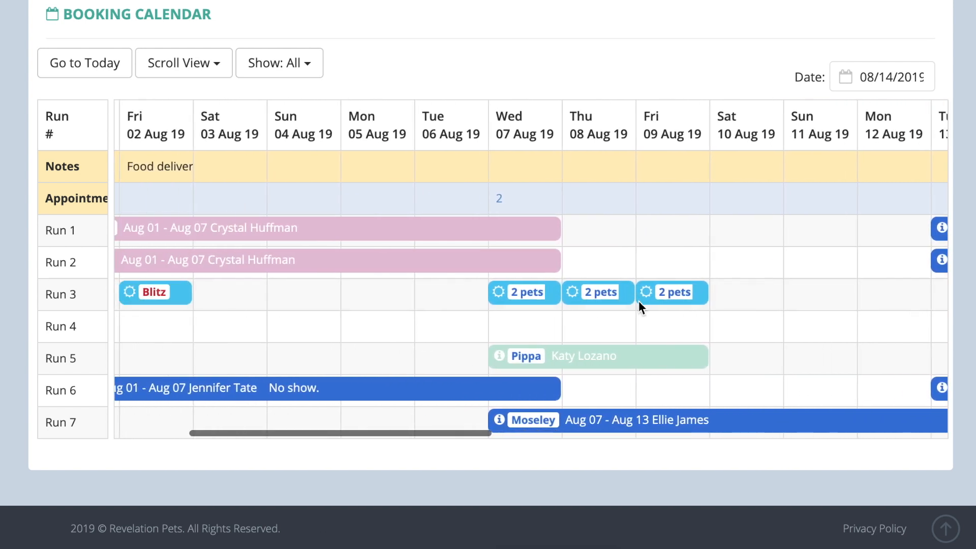
scroll(left, 3)
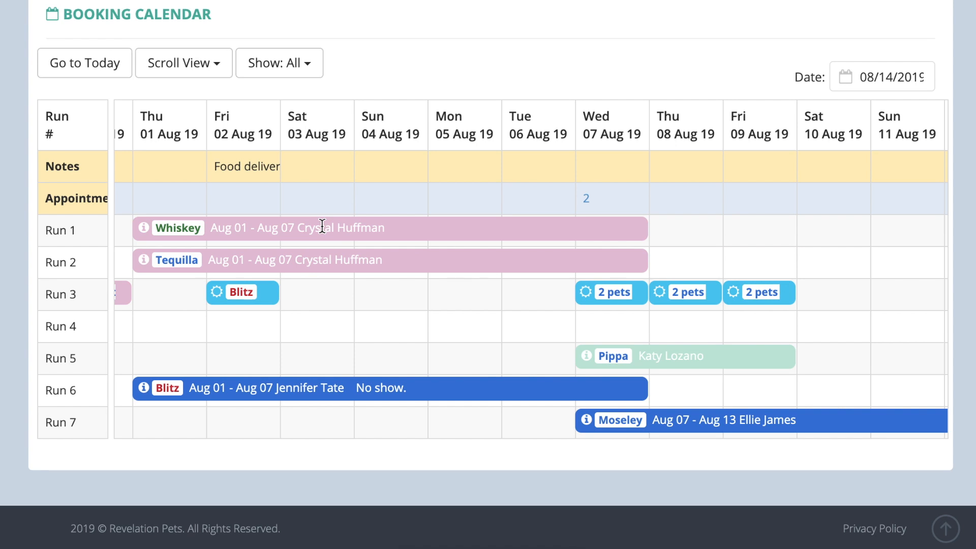
Show the booking filter list with boarding, daycare and checked-in options.
click(278, 62)
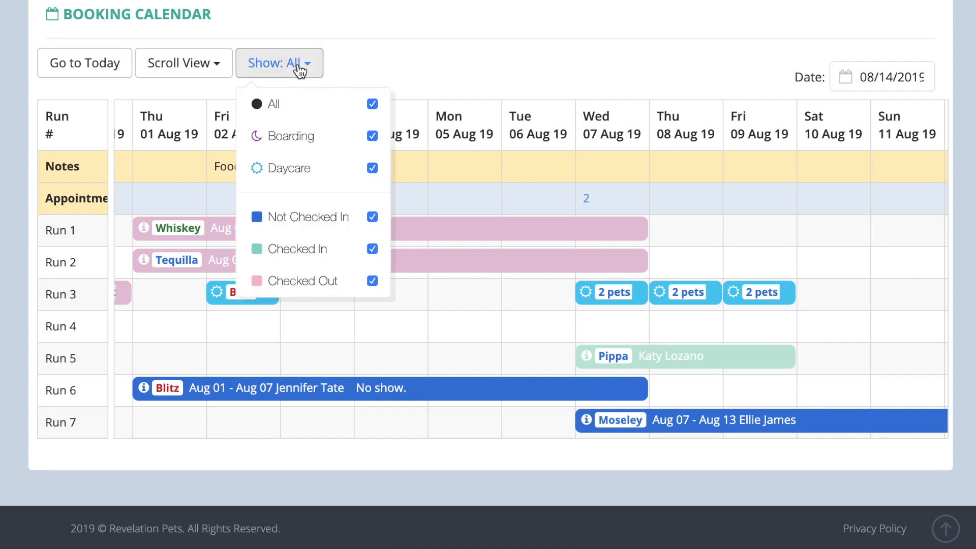
mouse_move(302, 158)
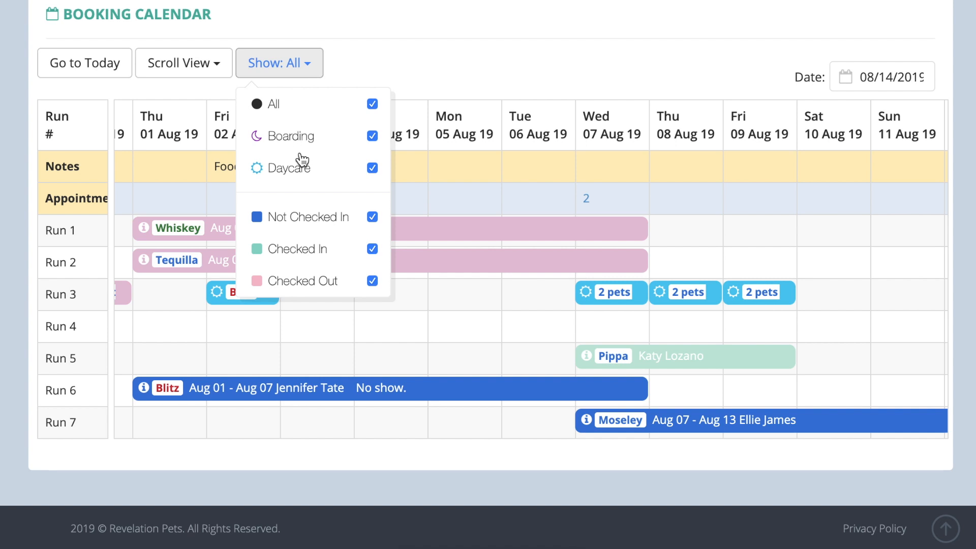
mouse_move(322, 282)
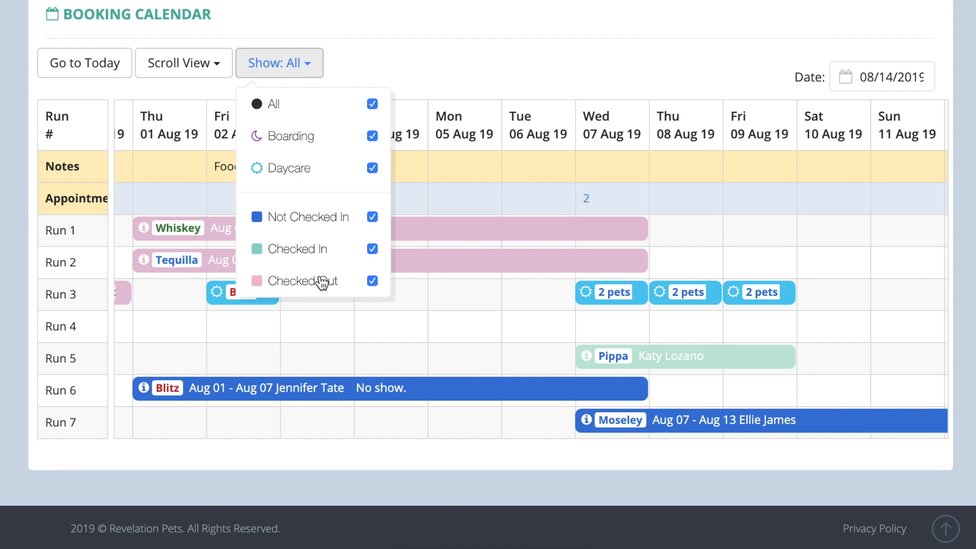
mouse_move(297, 81)
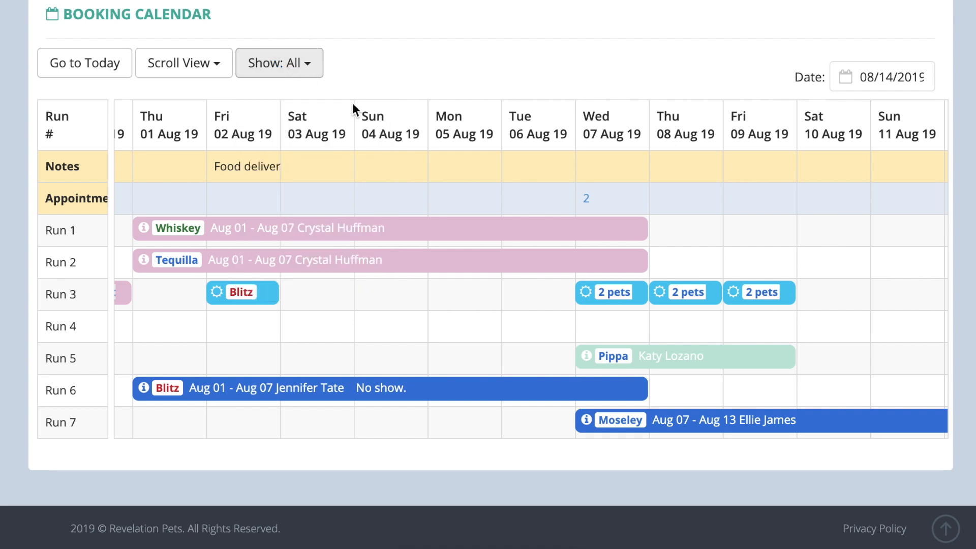
mouse_move(588, 202)
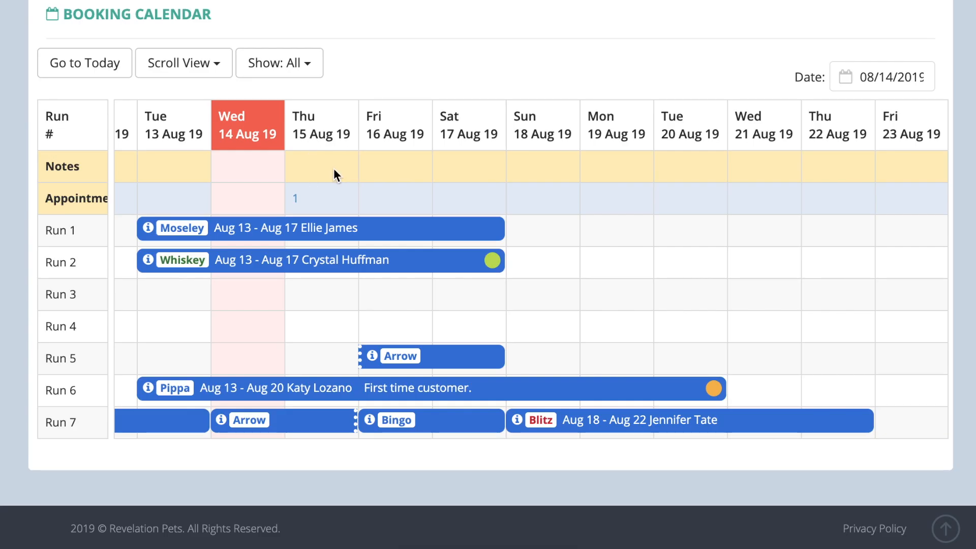
Save the day note 'Delivery of pet food' on Thu 15 Aug and close the Day Notes dialog.
click(322, 166)
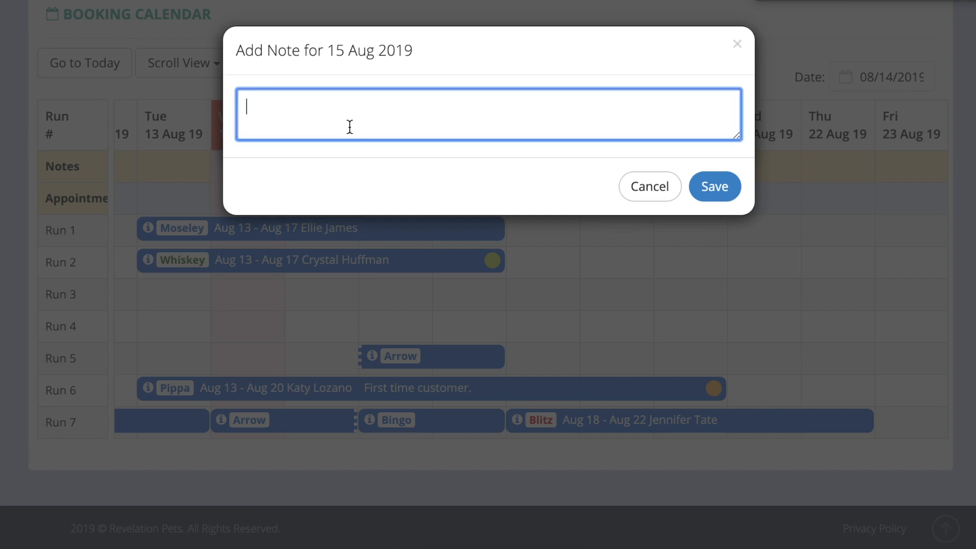
text(Delivery of pe)
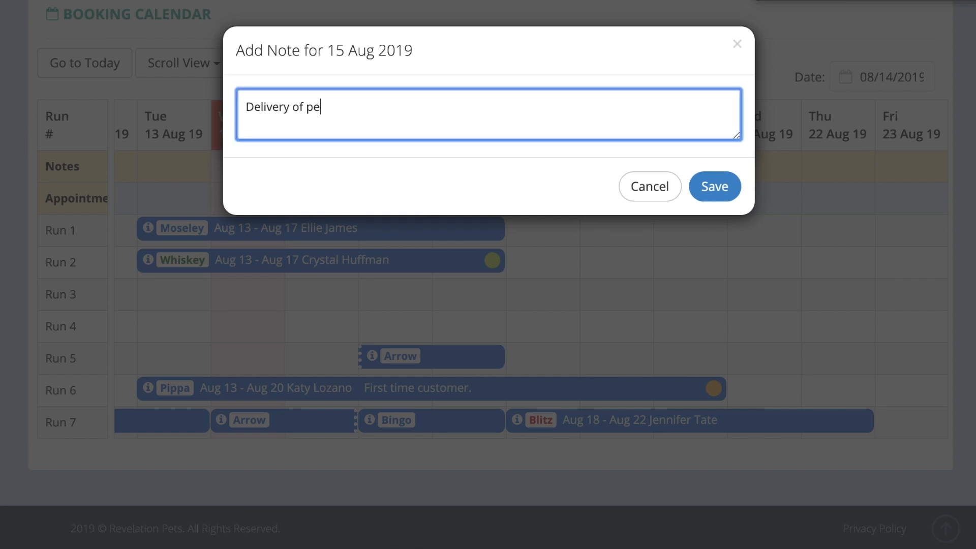
text(t foo)
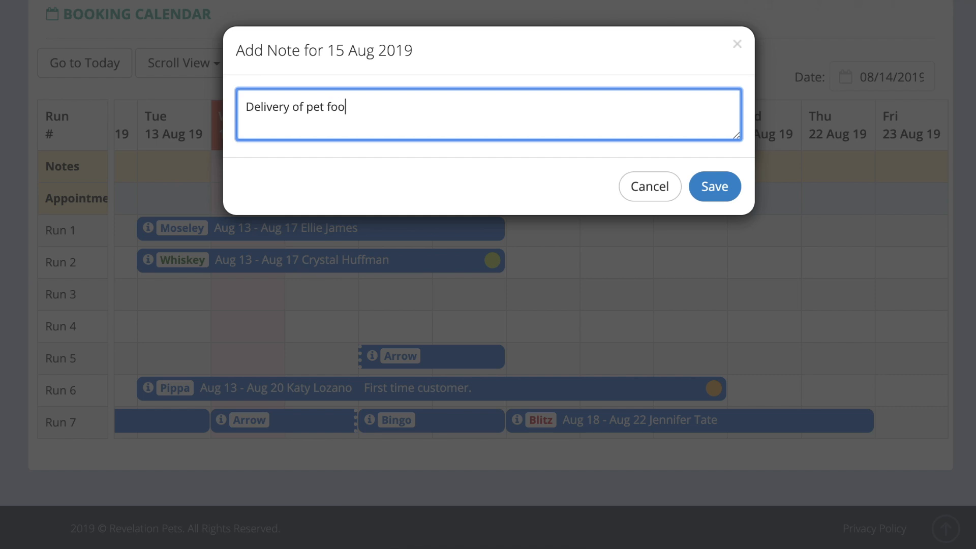
click(714, 186)
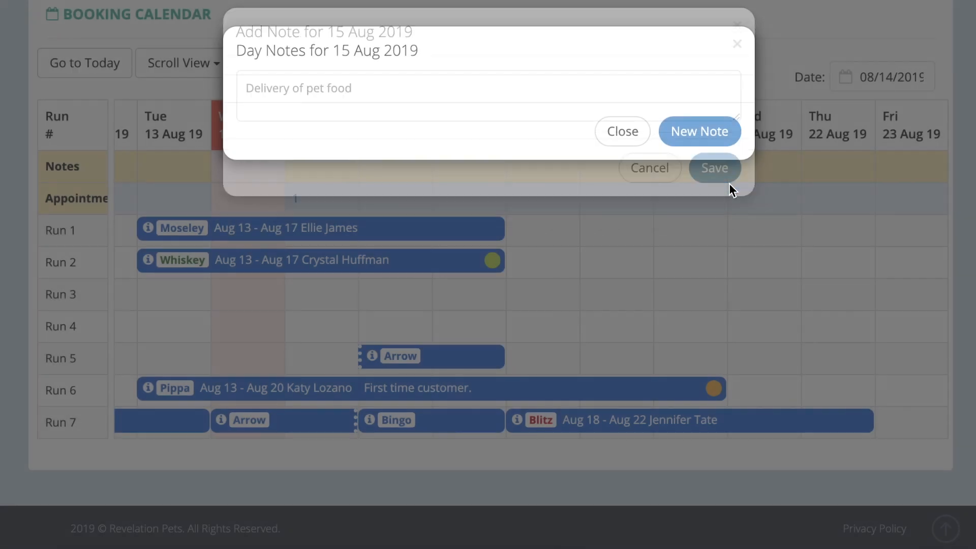
click(713, 168)
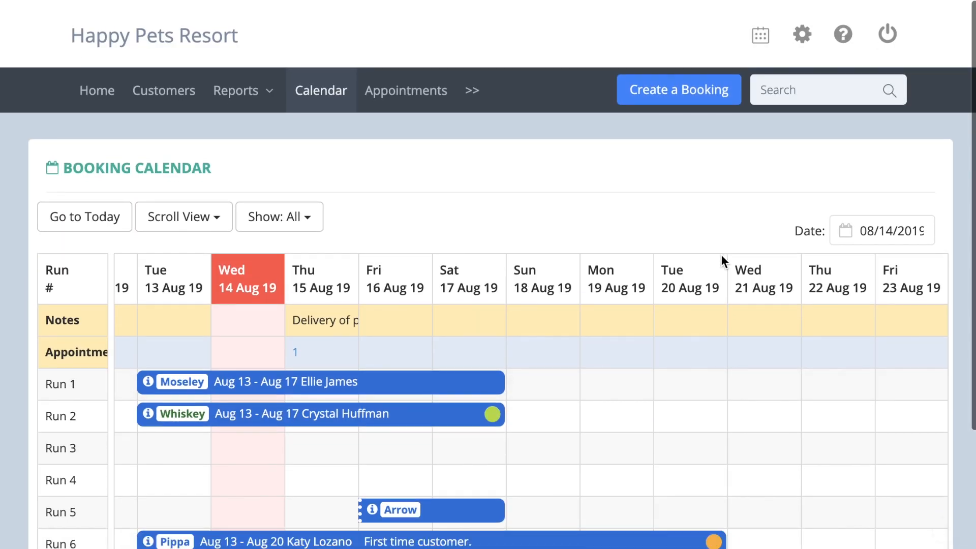
Go to the Your Runs settings page from the gear menu.
click(802, 33)
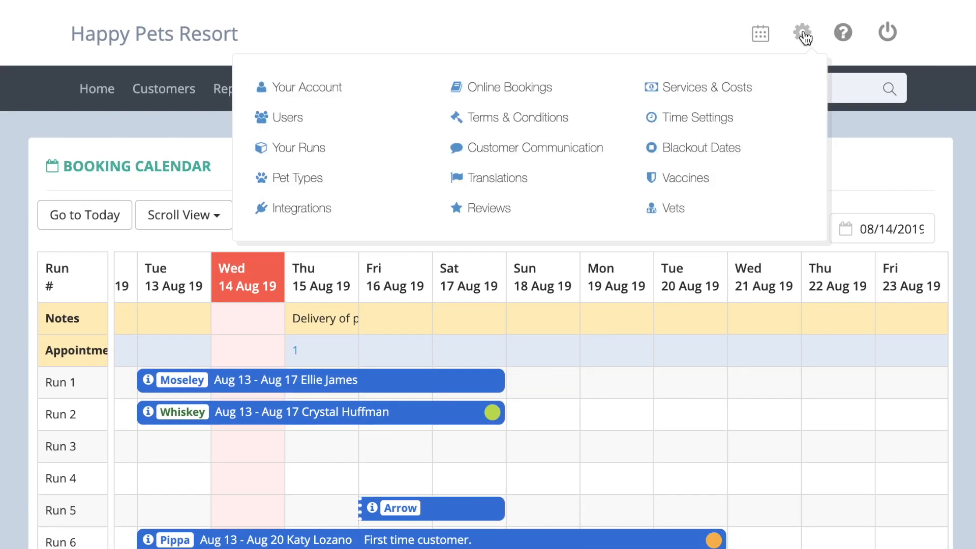
click(323, 163)
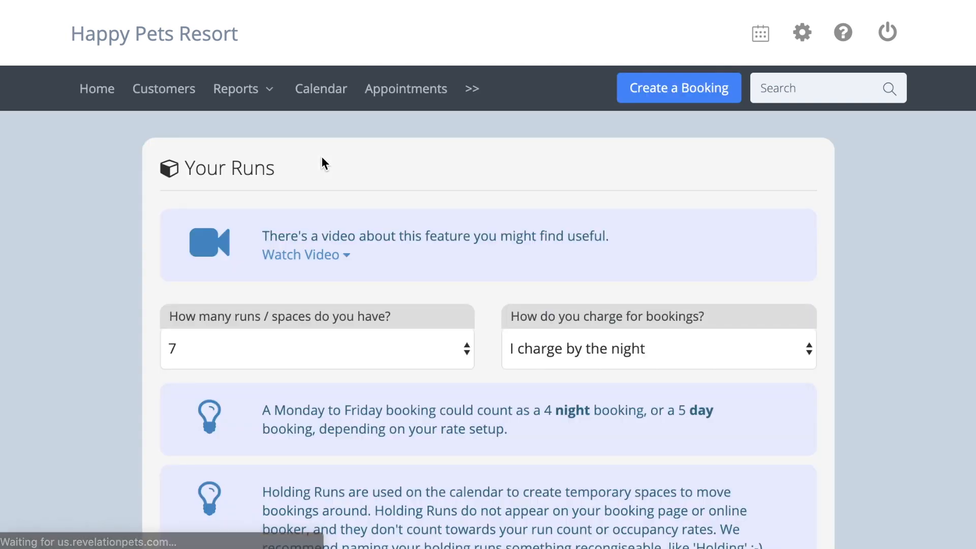
mouse_move(123, 164)
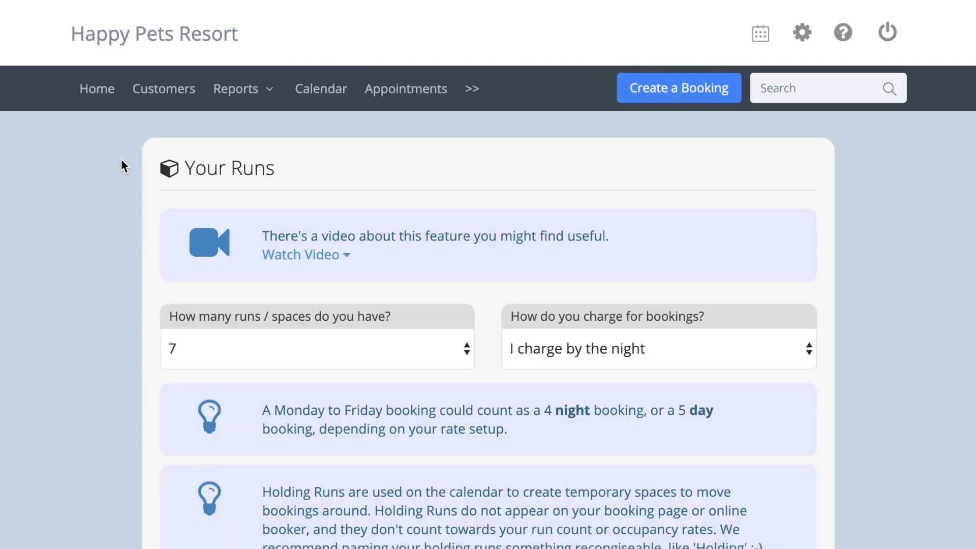
Change Run 7's type from Boarding to Holding, save, and return to the calendar.
scroll(down, 3)
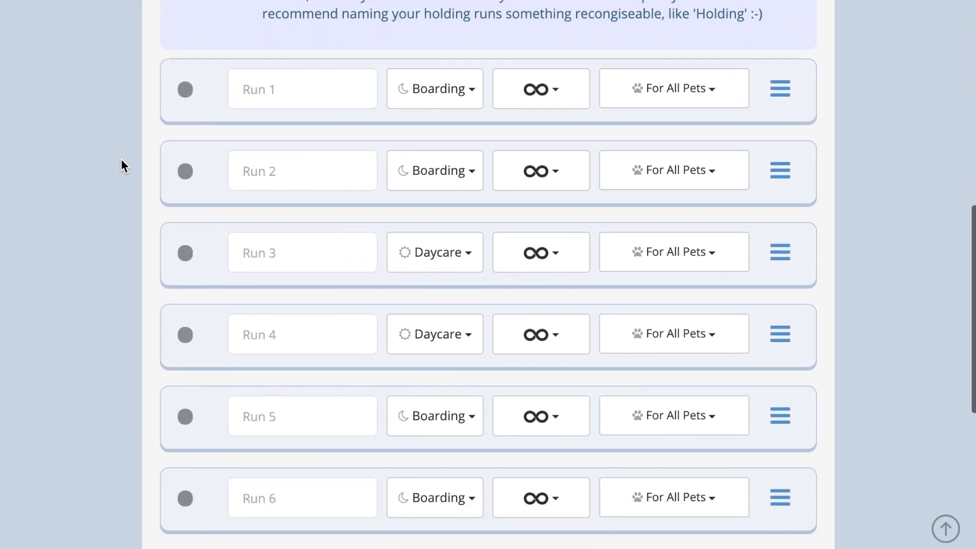
scroll(down, 3)
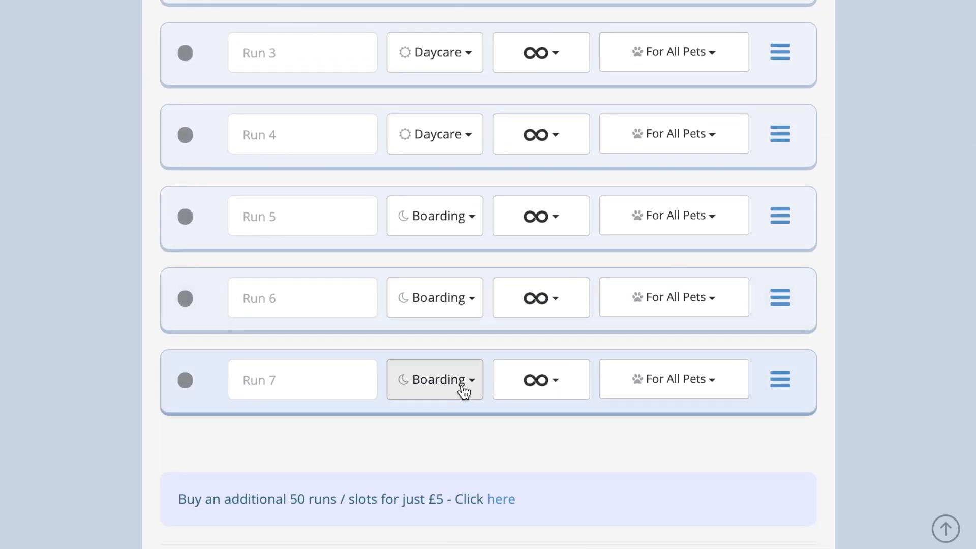
click(434, 379)
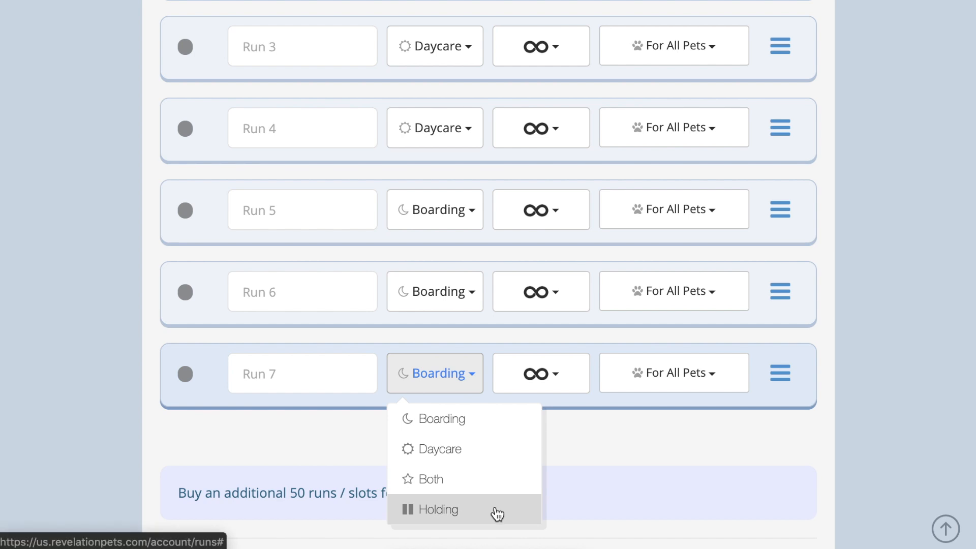
click(439, 510)
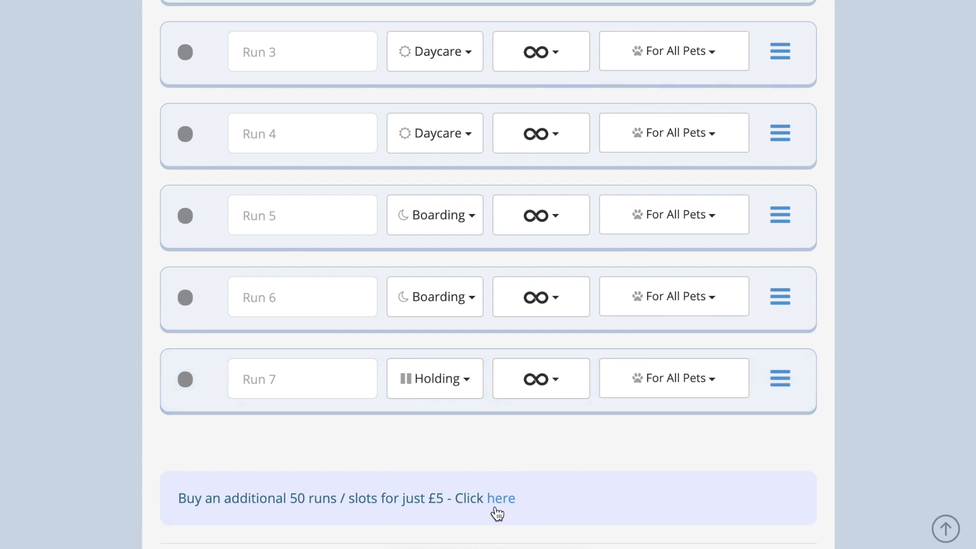
scroll(down, 3)
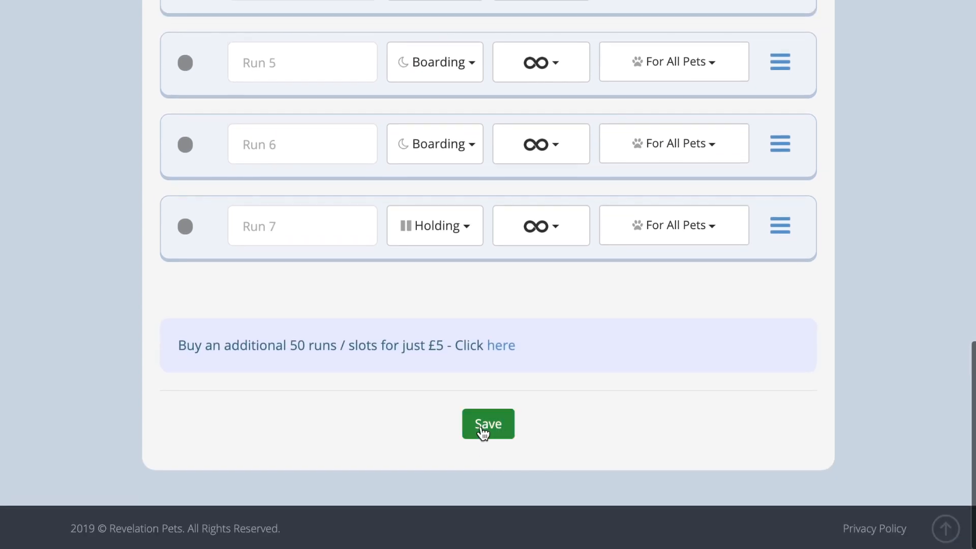
click(488, 423)
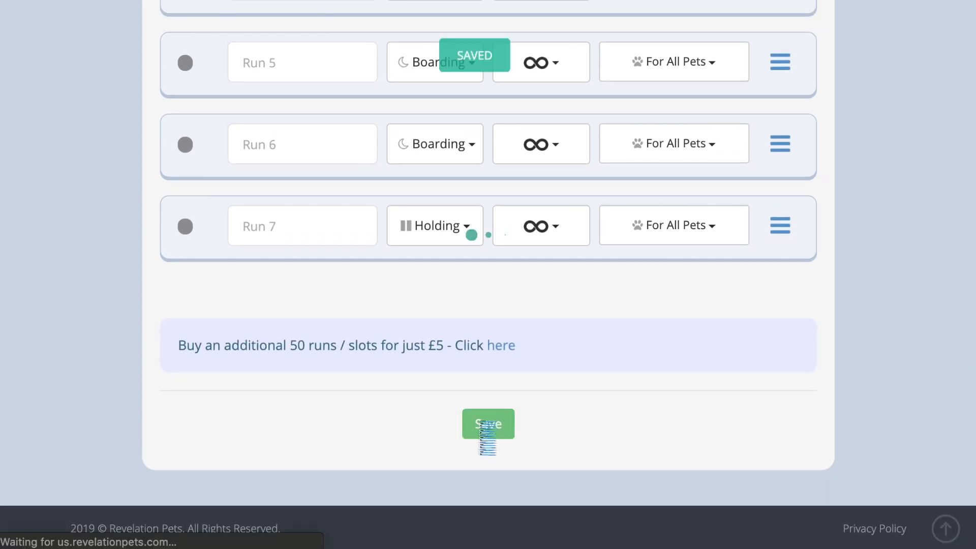
click(488, 424)
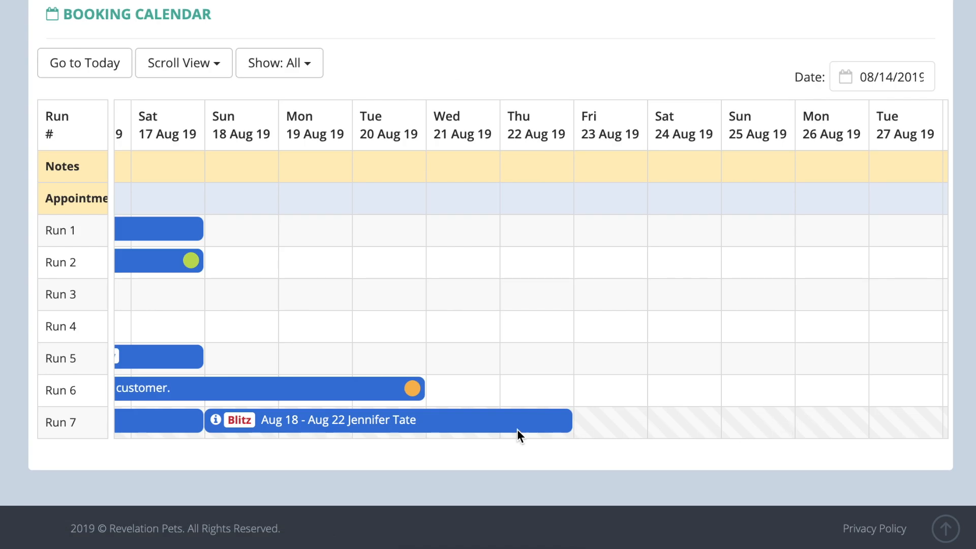